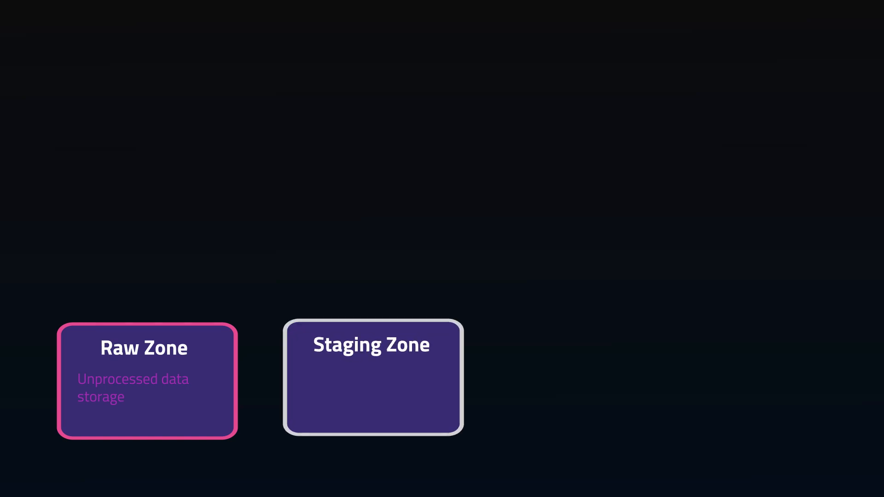
text(Refined data prepared for processing)
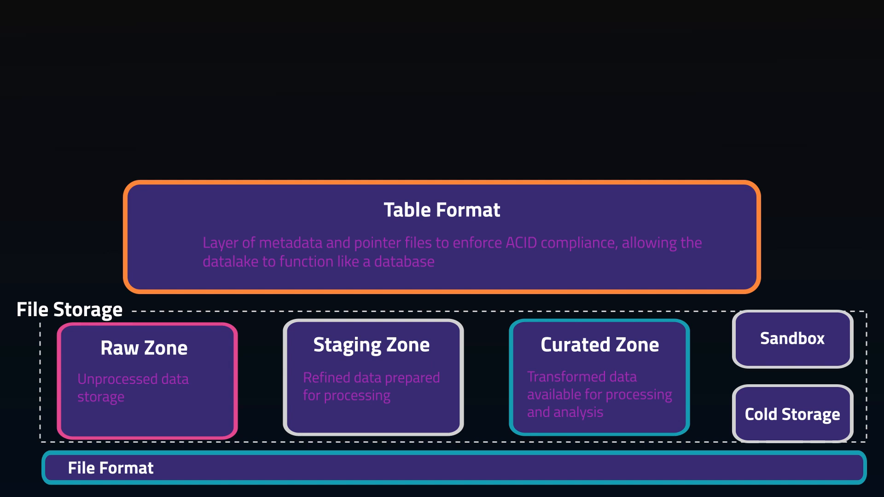
text(File)
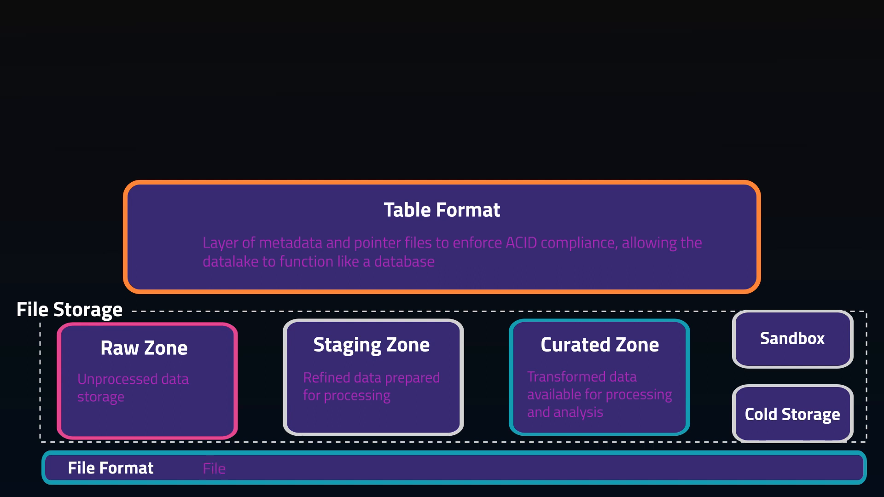